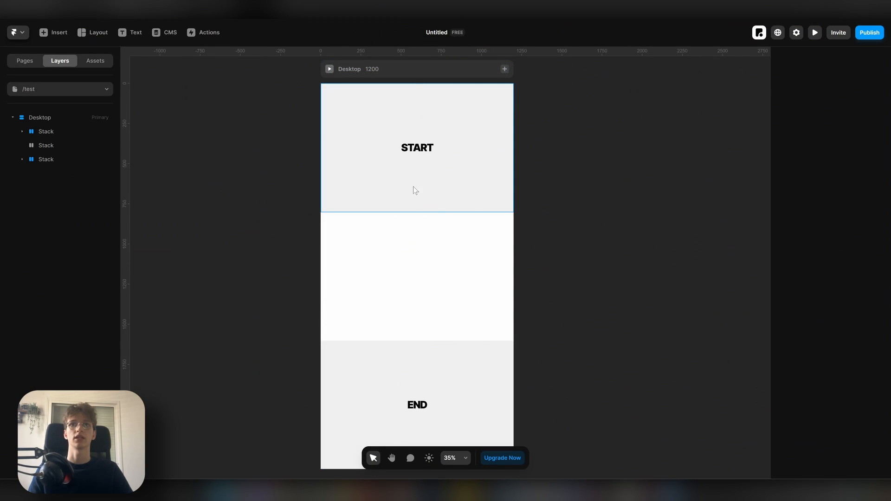
Select the start section, wrap the three sections in a parent stack, and set its scroll section name to 'site'
click(46, 131)
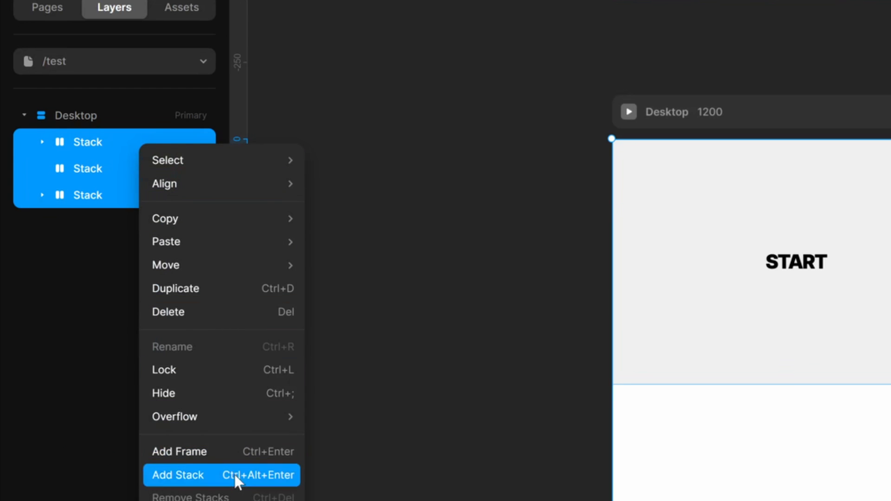
click(177, 475)
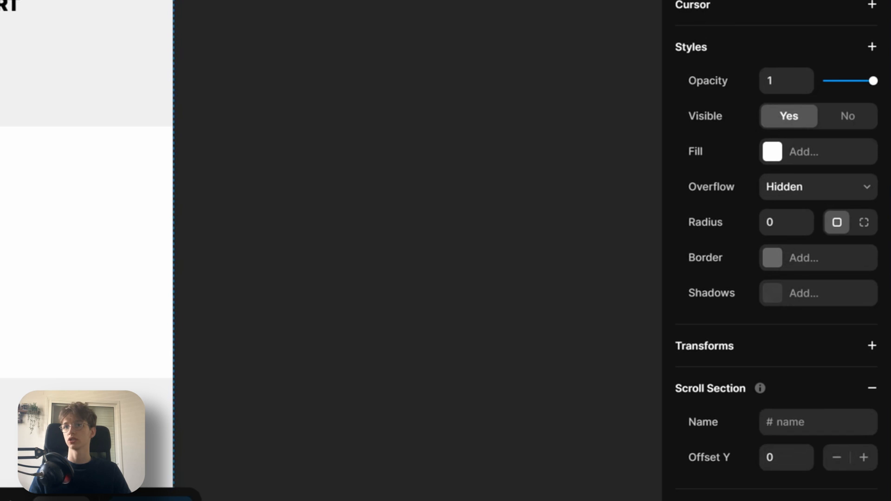
text(site)
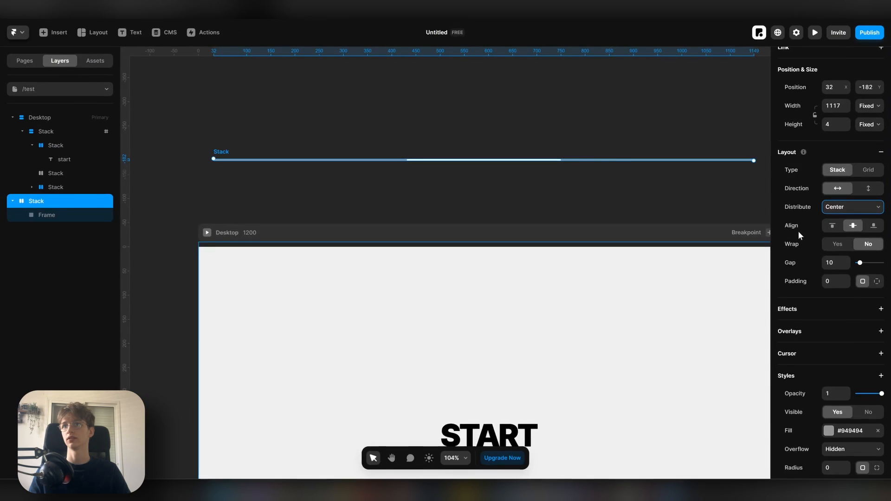
Fill the inner frame purple, size its width Relative to the bar, and rename the stack 'Progress bar'
click(829, 430)
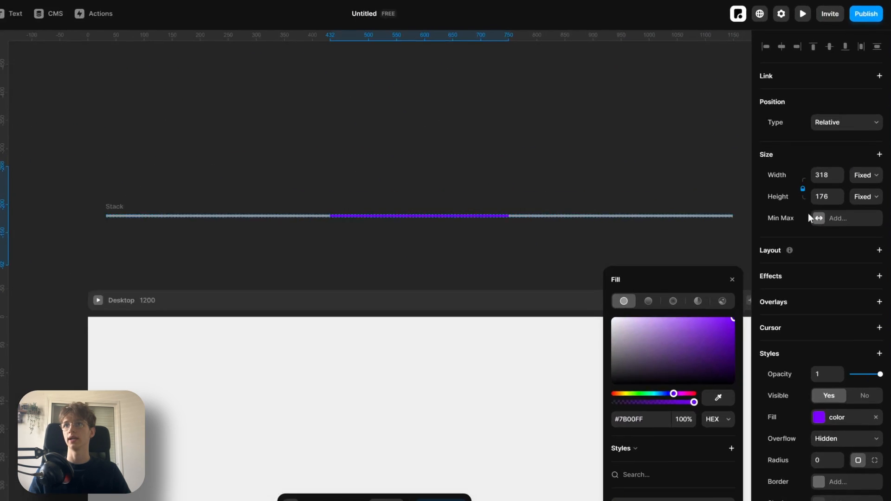
click(855, 175)
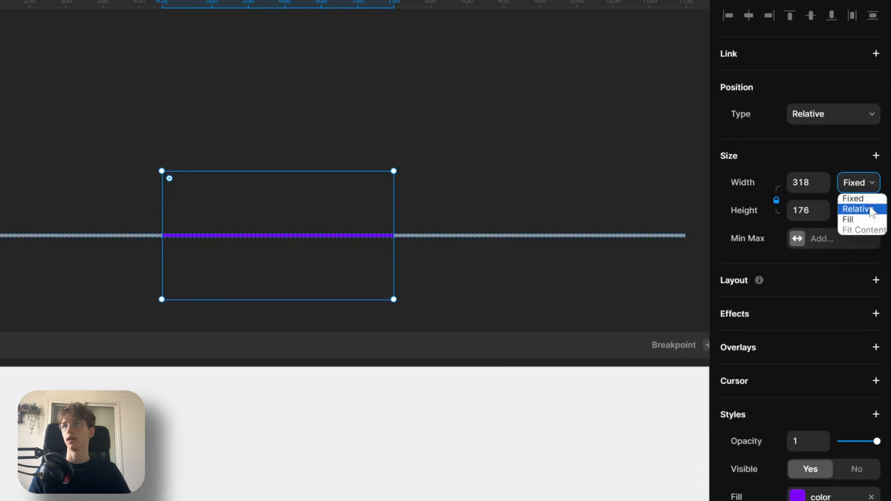
click(854, 209)
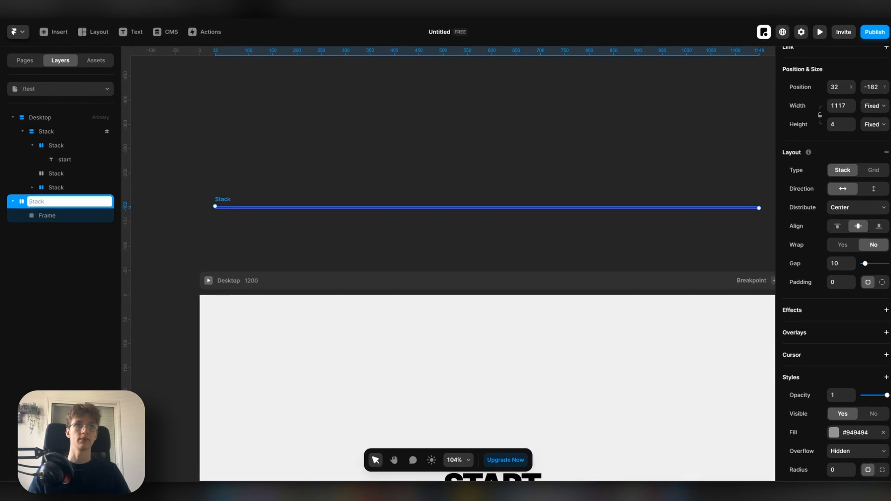
text(Progress bar)
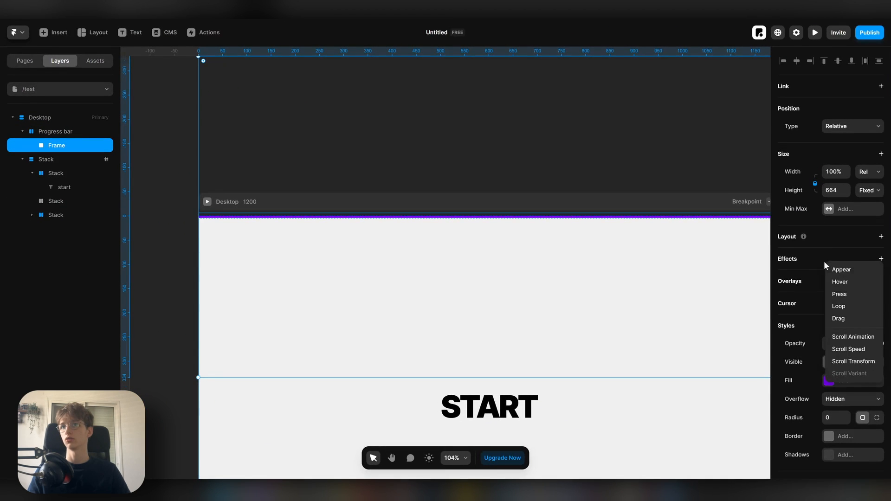
Add a Scroll Transform to the purple fill, triggered by Section in View on the #site section, with From/To states set
click(853, 361)
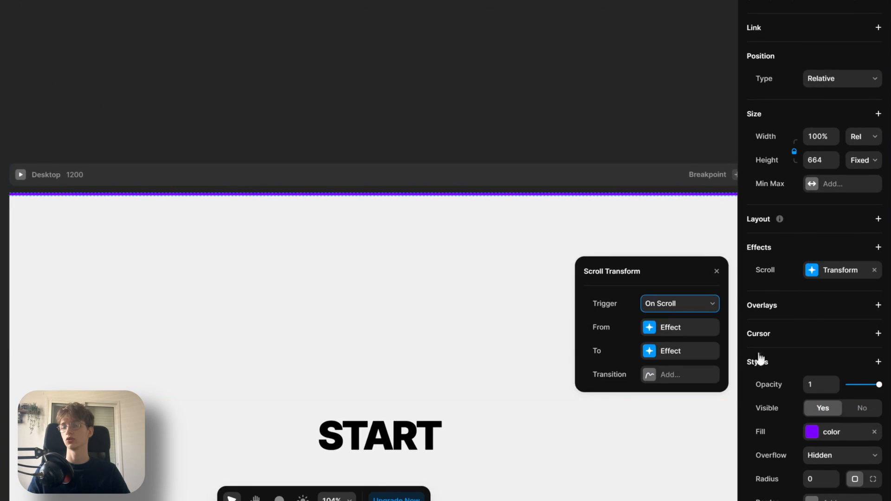
click(678, 302)
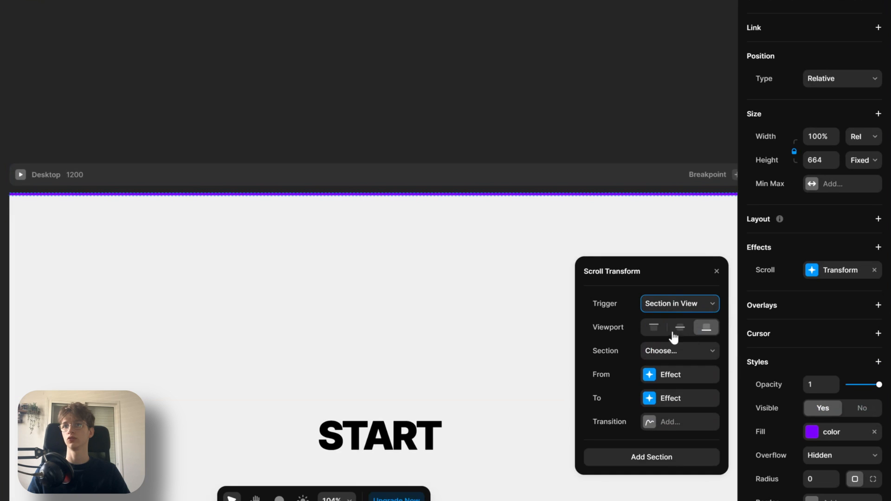
click(680, 351)
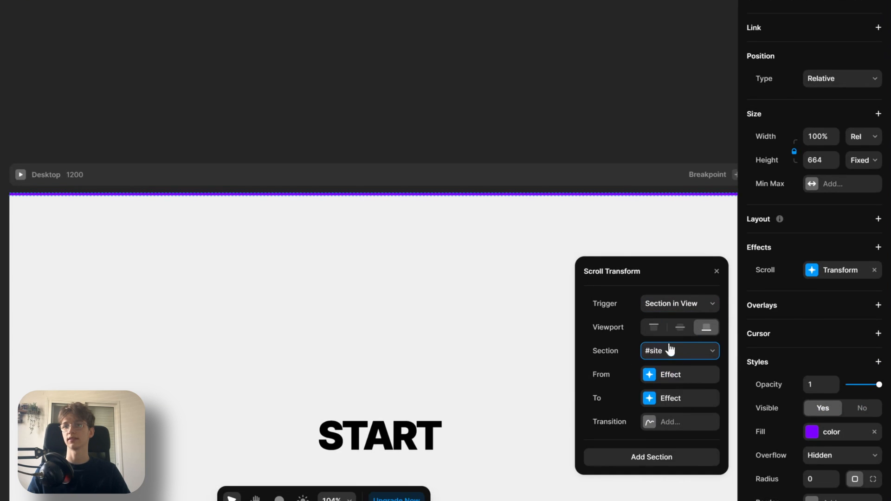
click(671, 374)
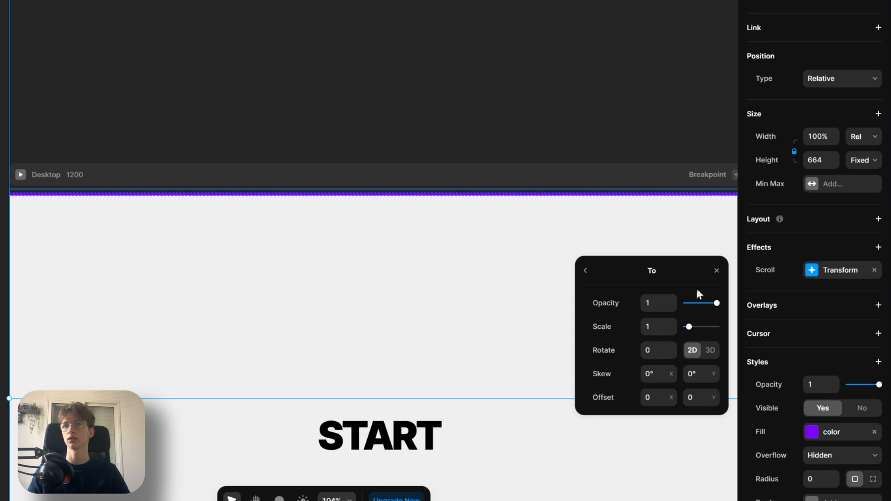
Preview the site to test the top bar filling, then return to editing
click(815, 33)
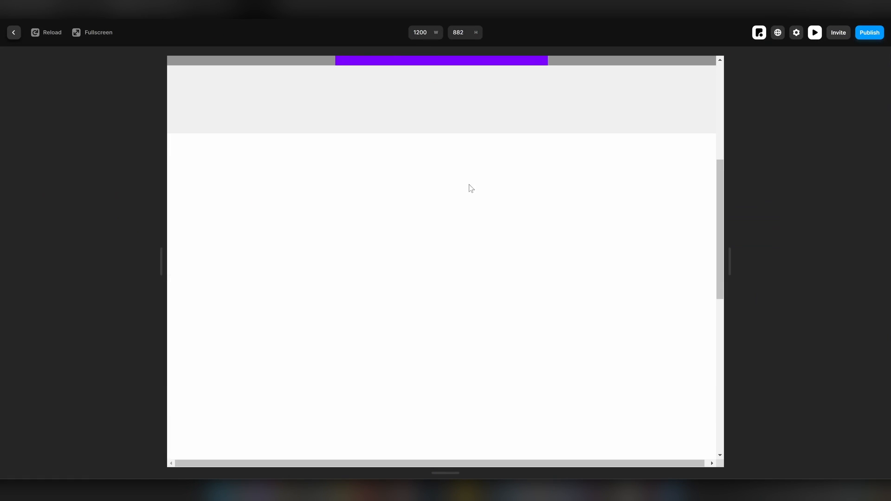
click(14, 33)
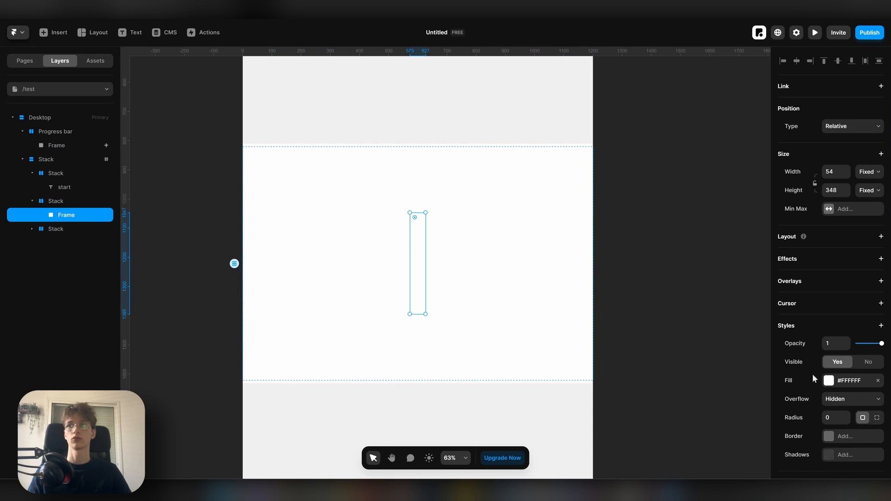
Fill the vertical track grey and add an inner frame with Width Fill and Height 50vh
click(829, 381)
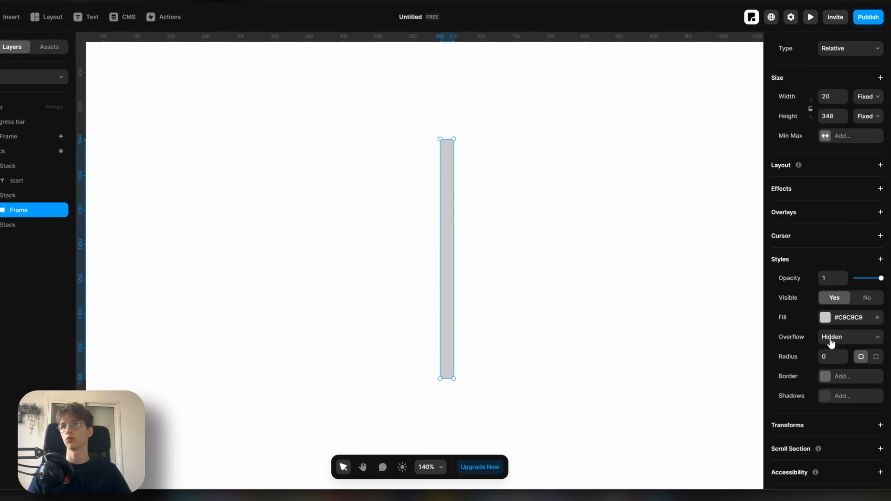
click(880, 165)
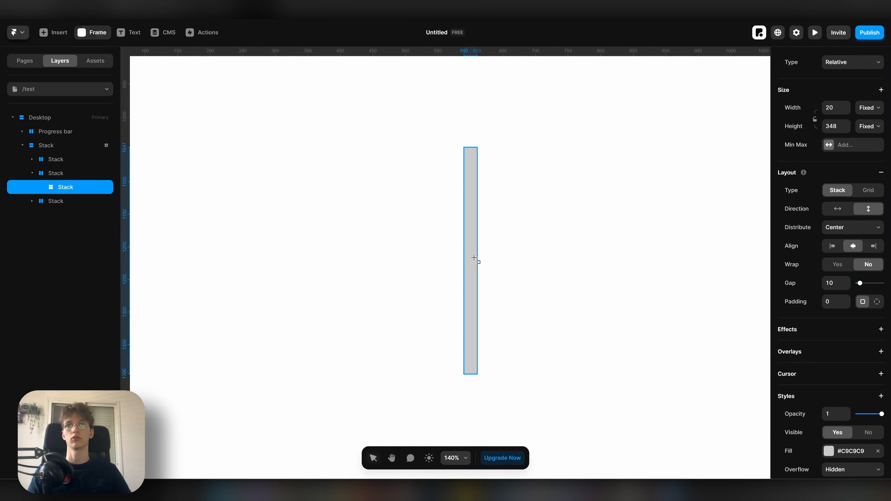
click(868, 172)
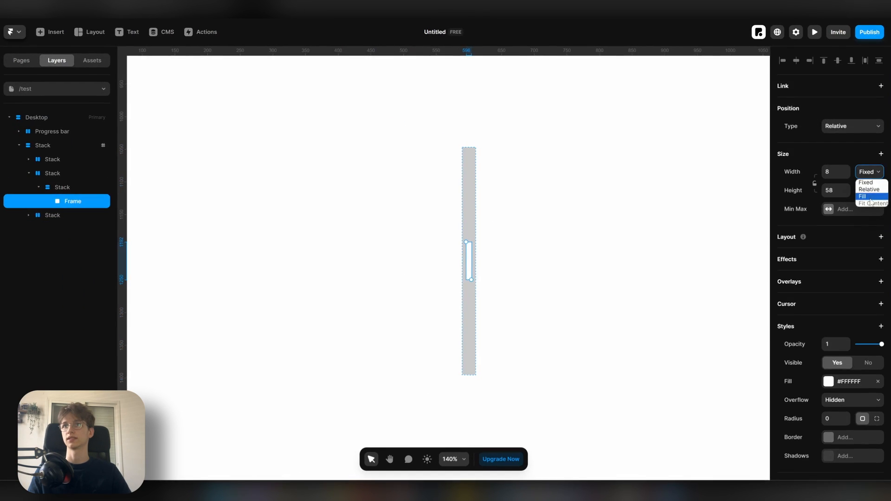
click(865, 196)
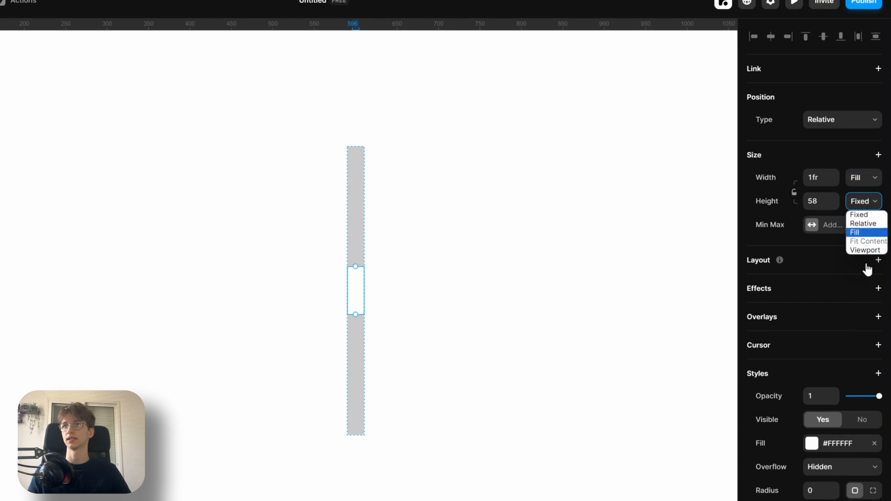
click(866, 250)
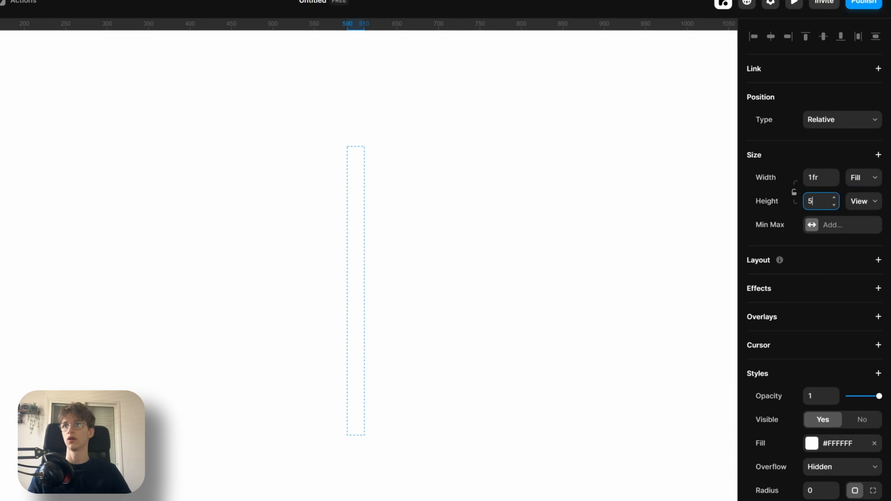
Give the inner bar a Scroll Speed effect of 0 and the saved purple colour, then preview
click(878, 289)
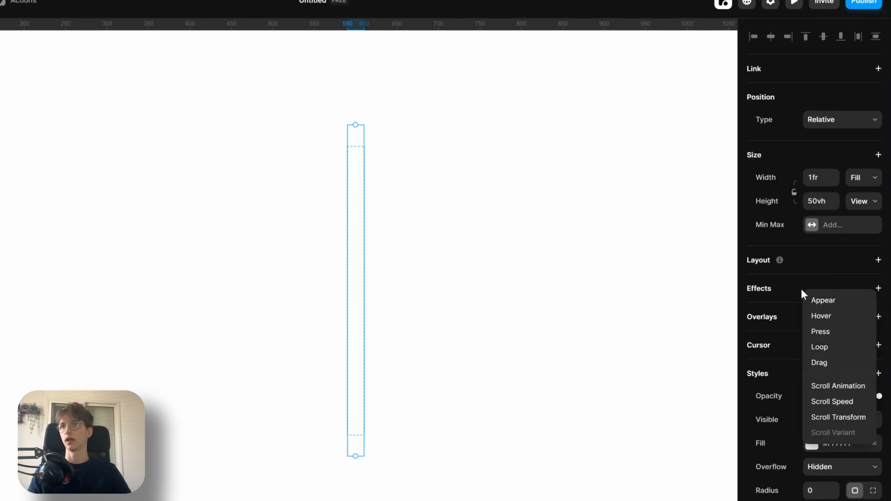
mouse_move(838, 402)
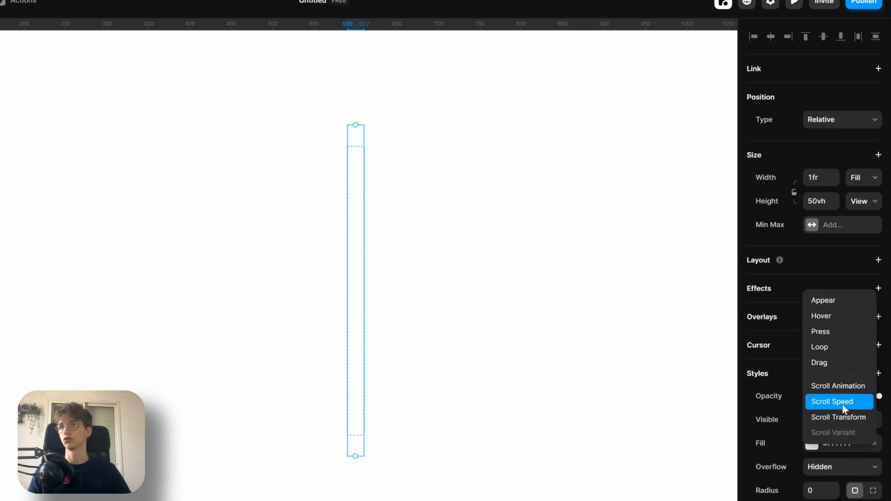
click(832, 402)
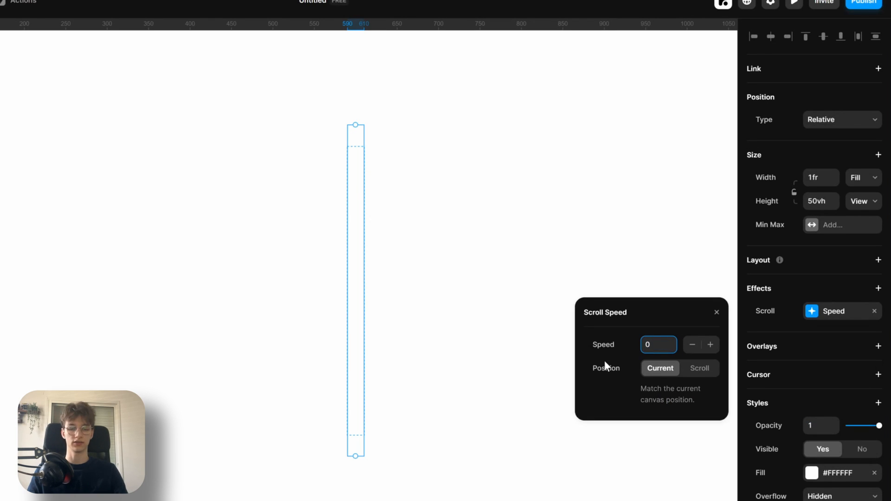
click(700, 368)
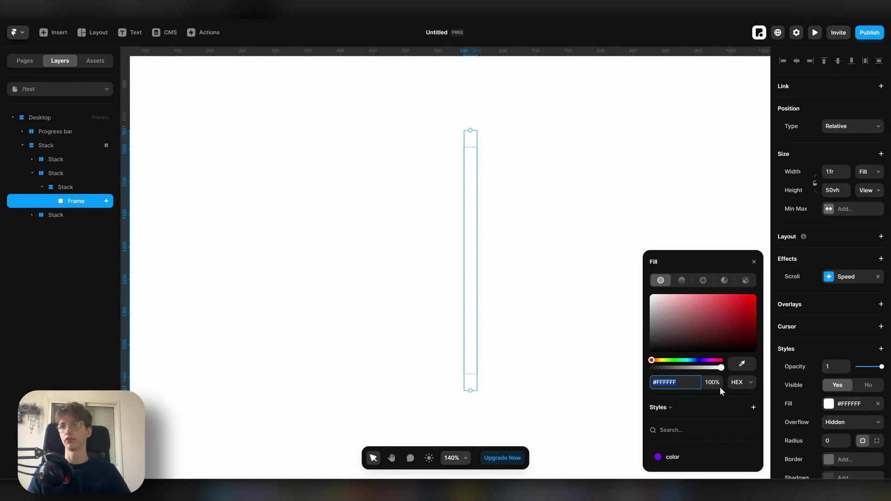
click(814, 32)
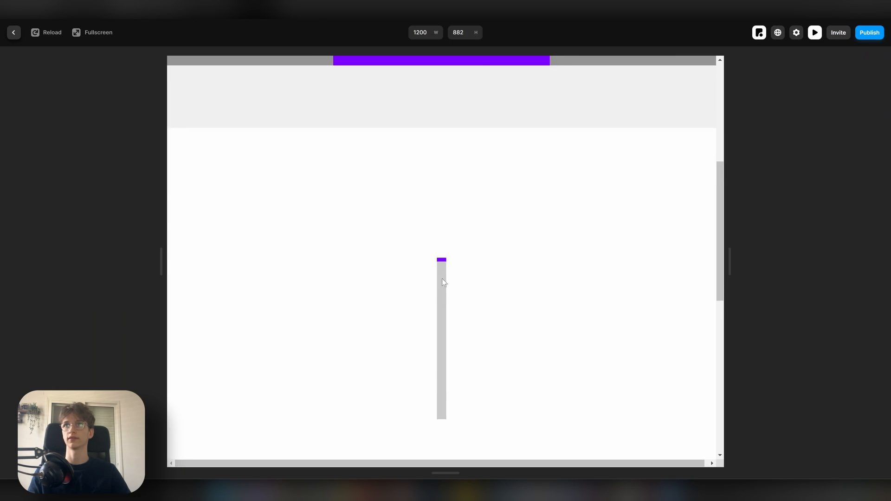